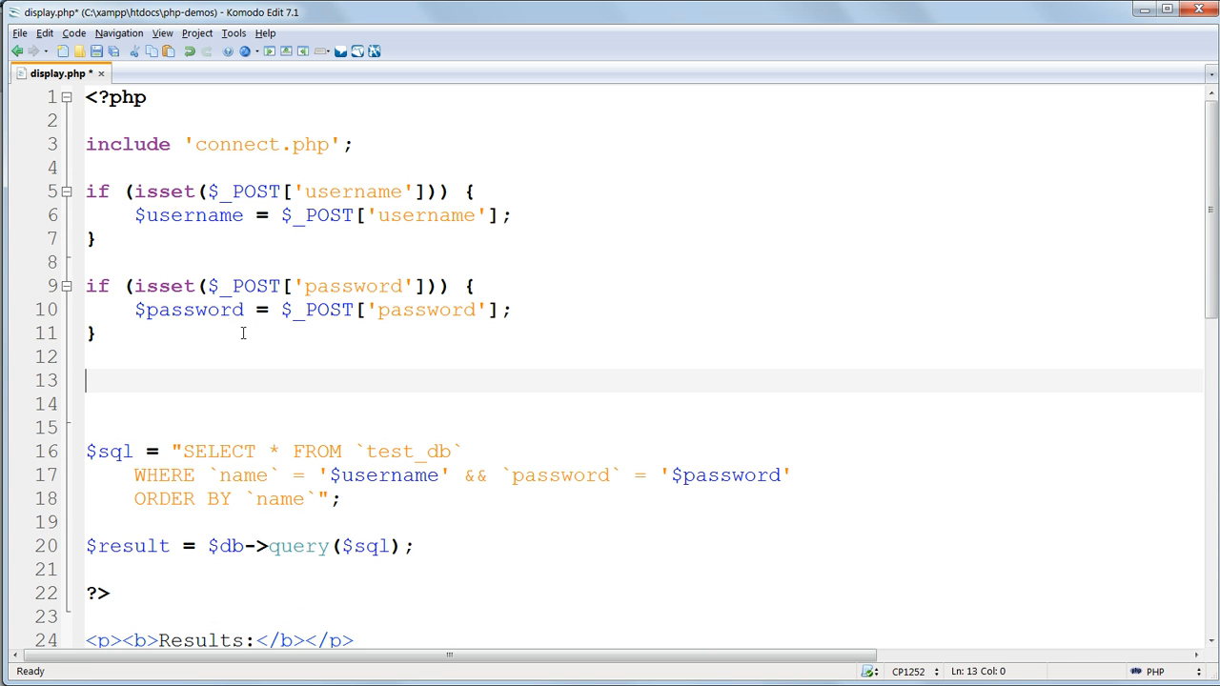
# Step: Echo $username and $password with <br>, wrap the posted password in mysql_real_escape_string(), and save
pyautogui.write('echo')
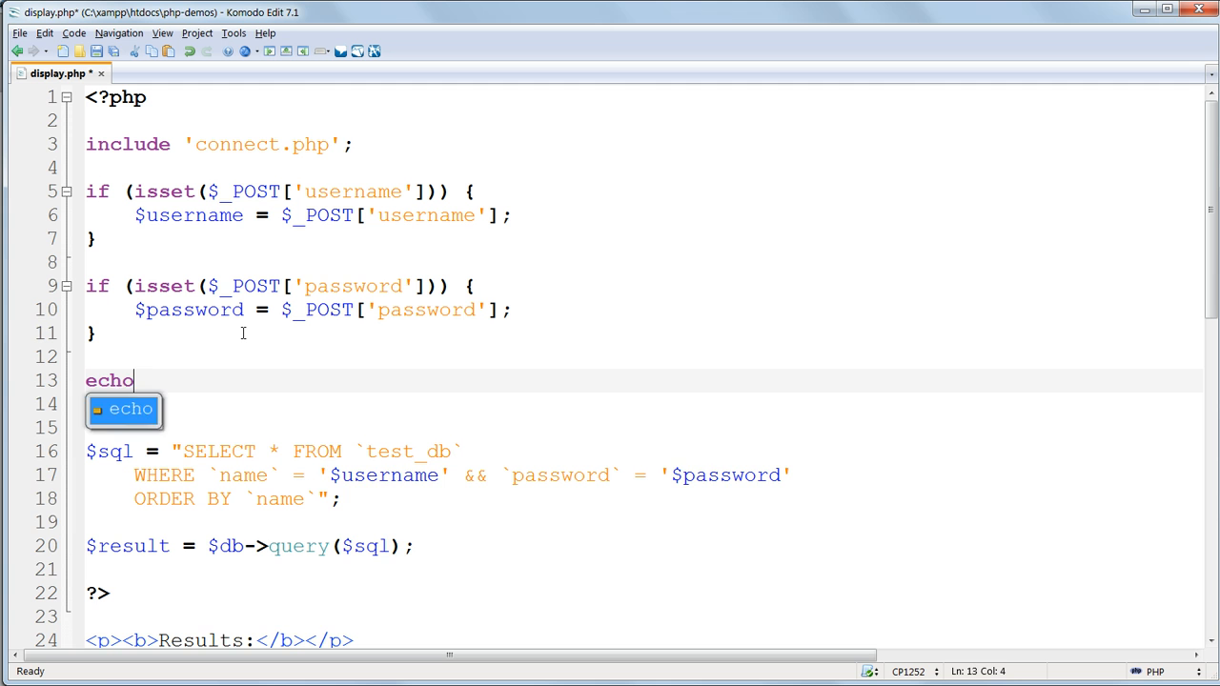
pyautogui.write('"Username: $username<br>";')
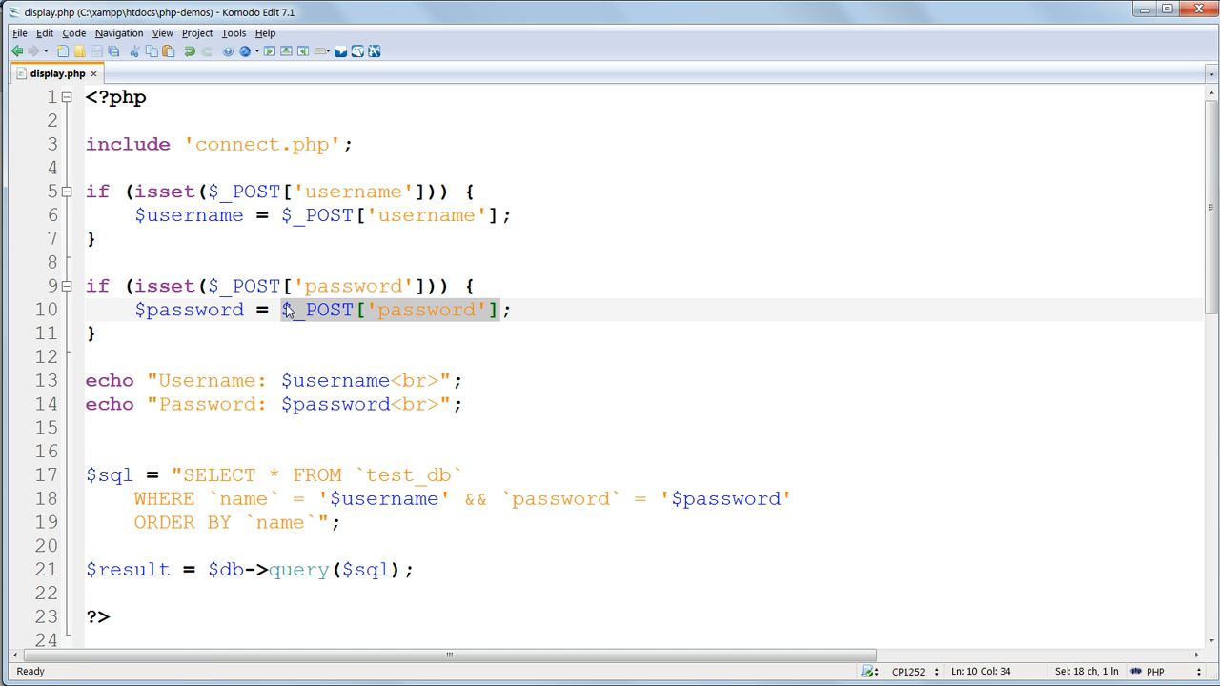
pyautogui.write('mysql_real_escape_string(')
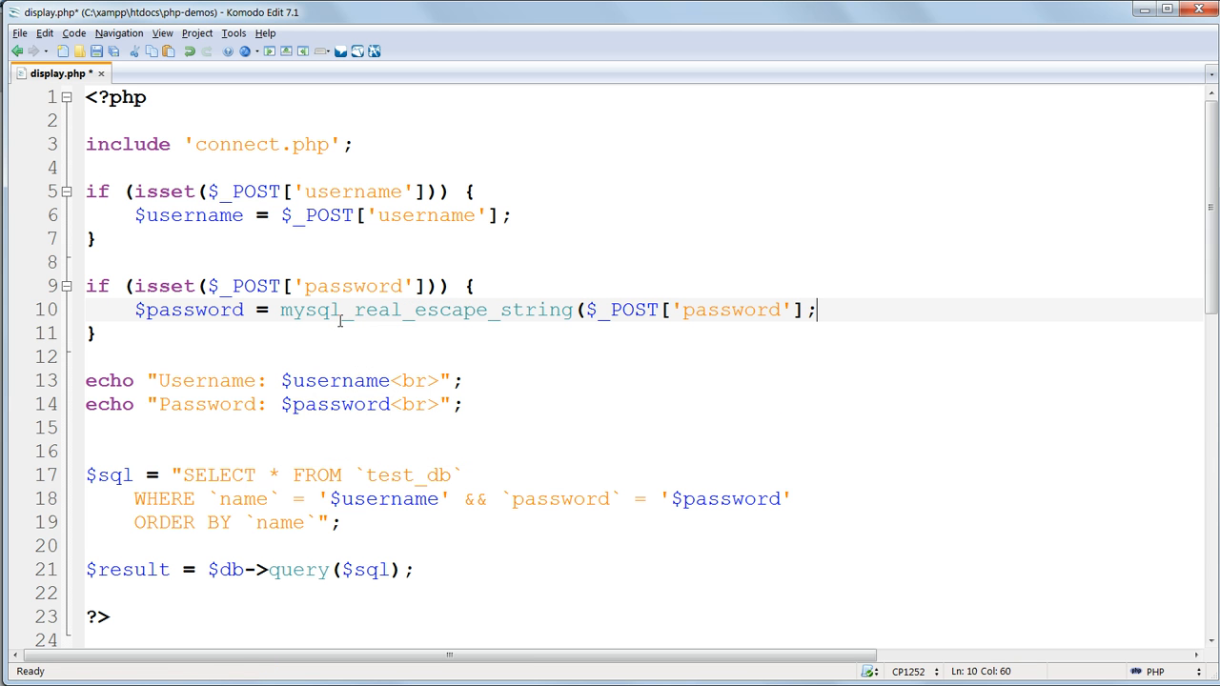
pyautogui.click(20, 34)
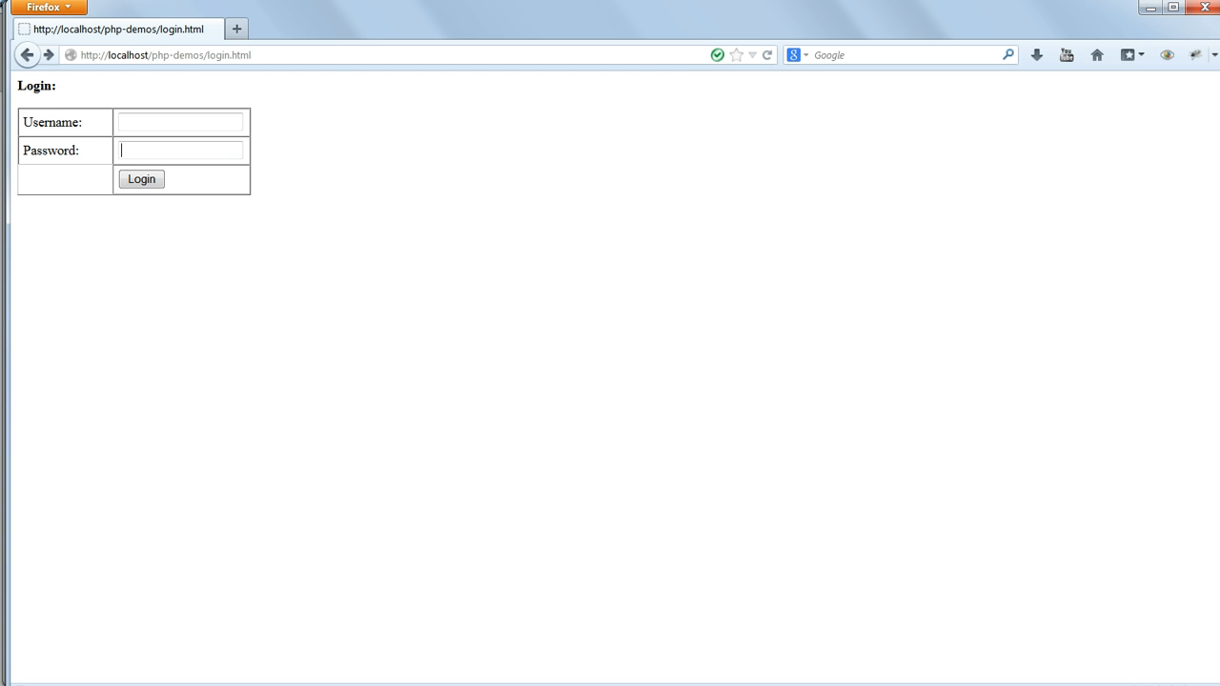
# Step: Submit the login form with the injection password ' or '1'='1
pyautogui.write('1')
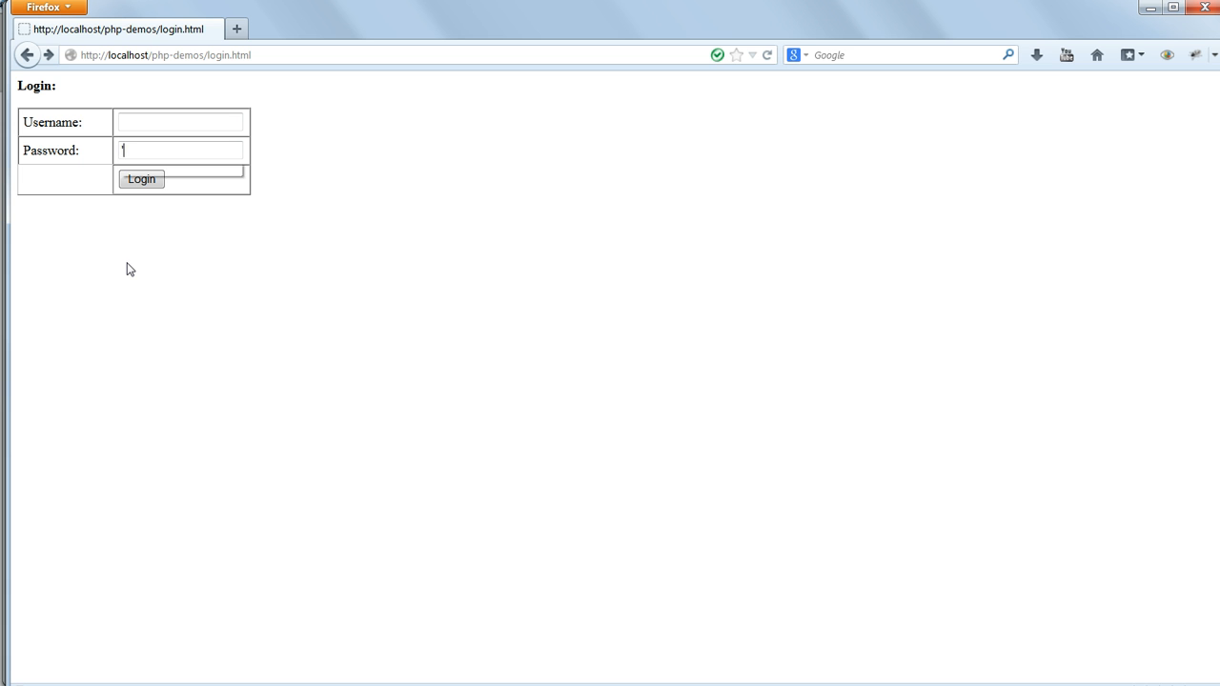
pyautogui.write("' or '1'='1")
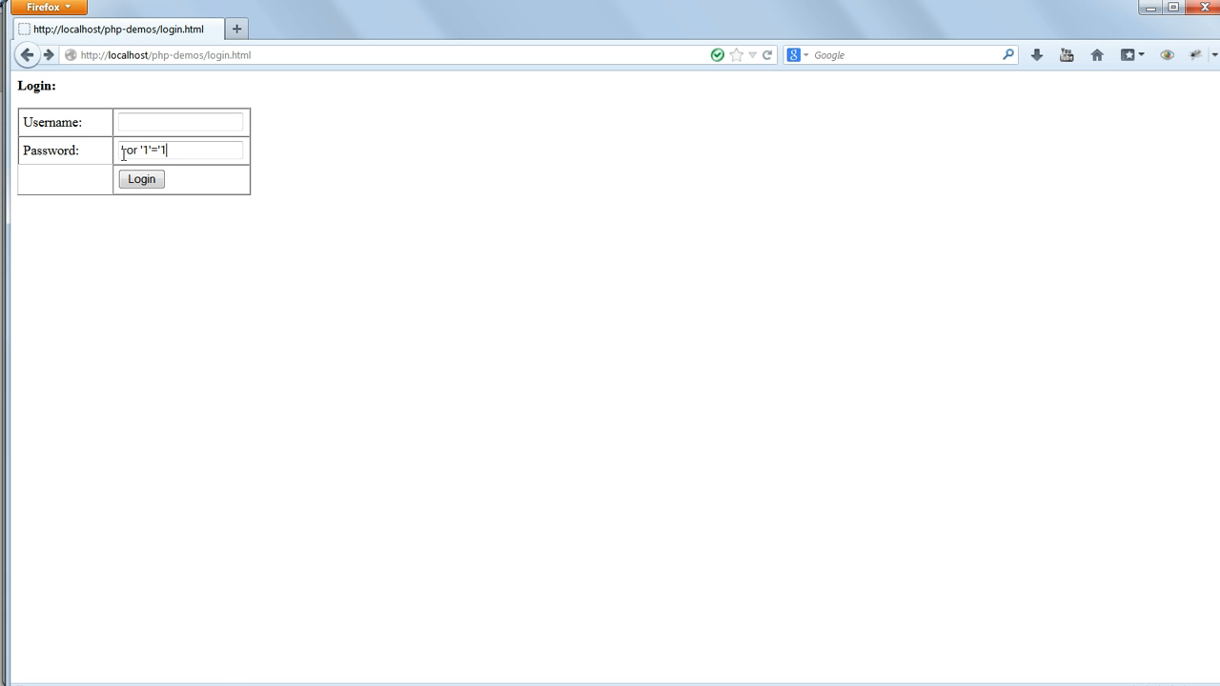
pyautogui.click(141, 180)
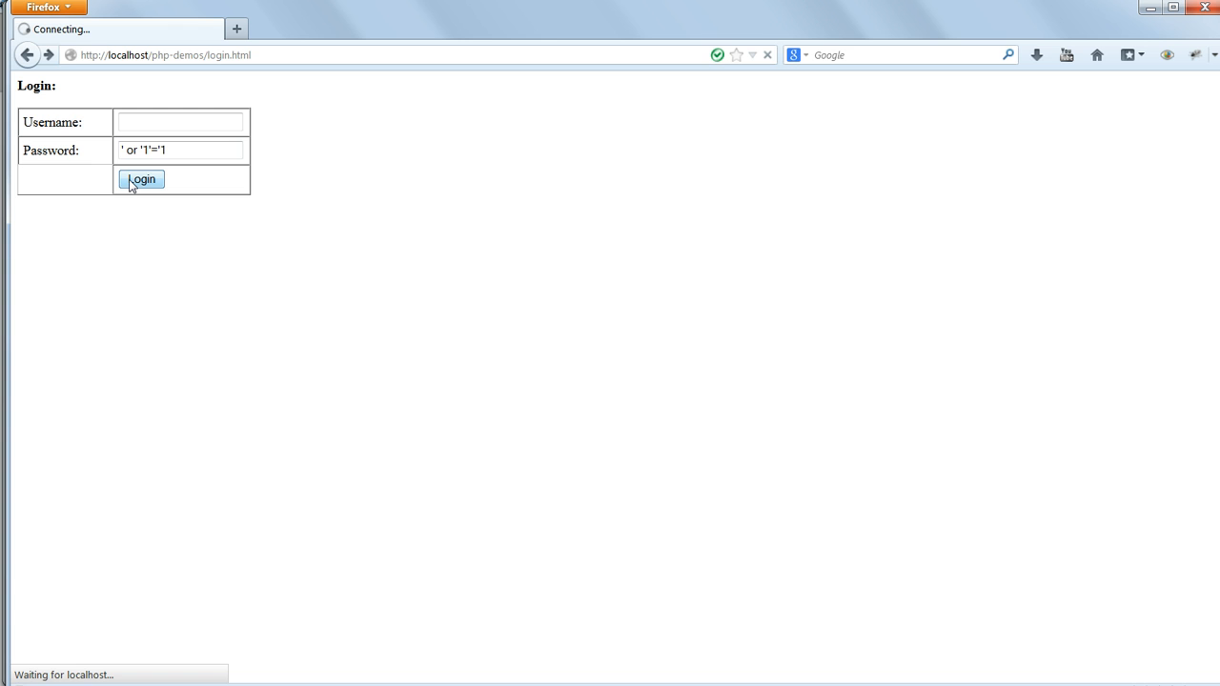
pyautogui.click(141, 180)
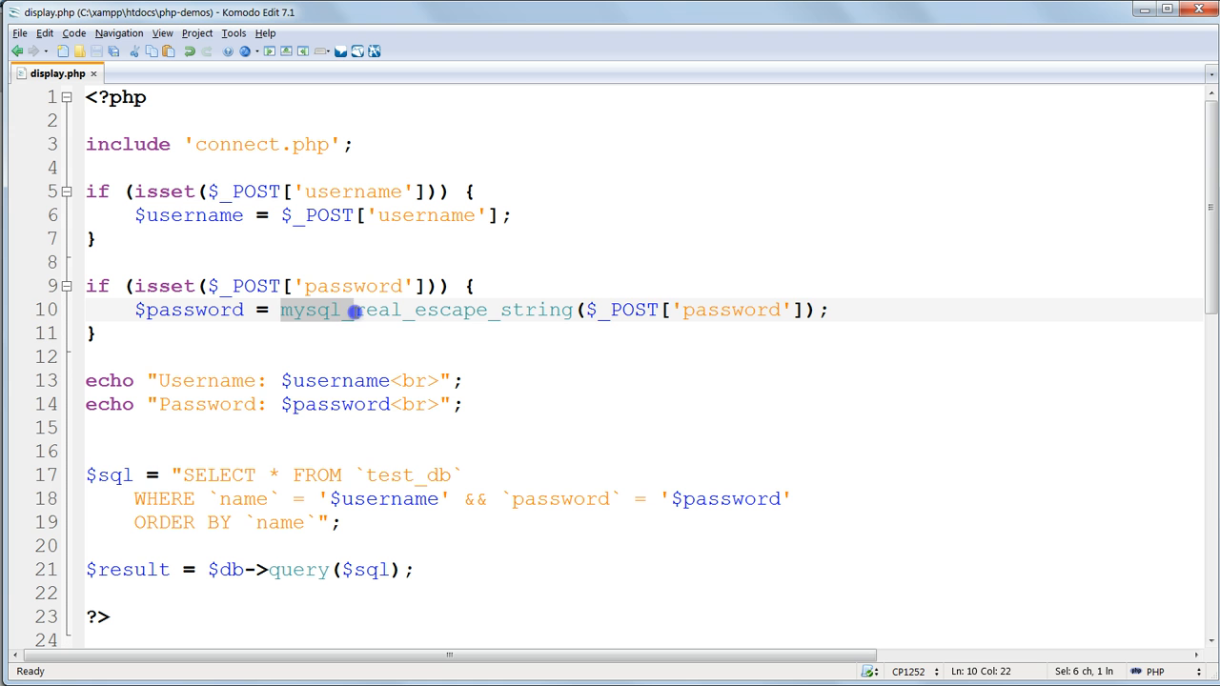
# Step: Change mysql_real_escape_string to $db->real_escape_string and resubmit the injection login
pyautogui.press('Delete')
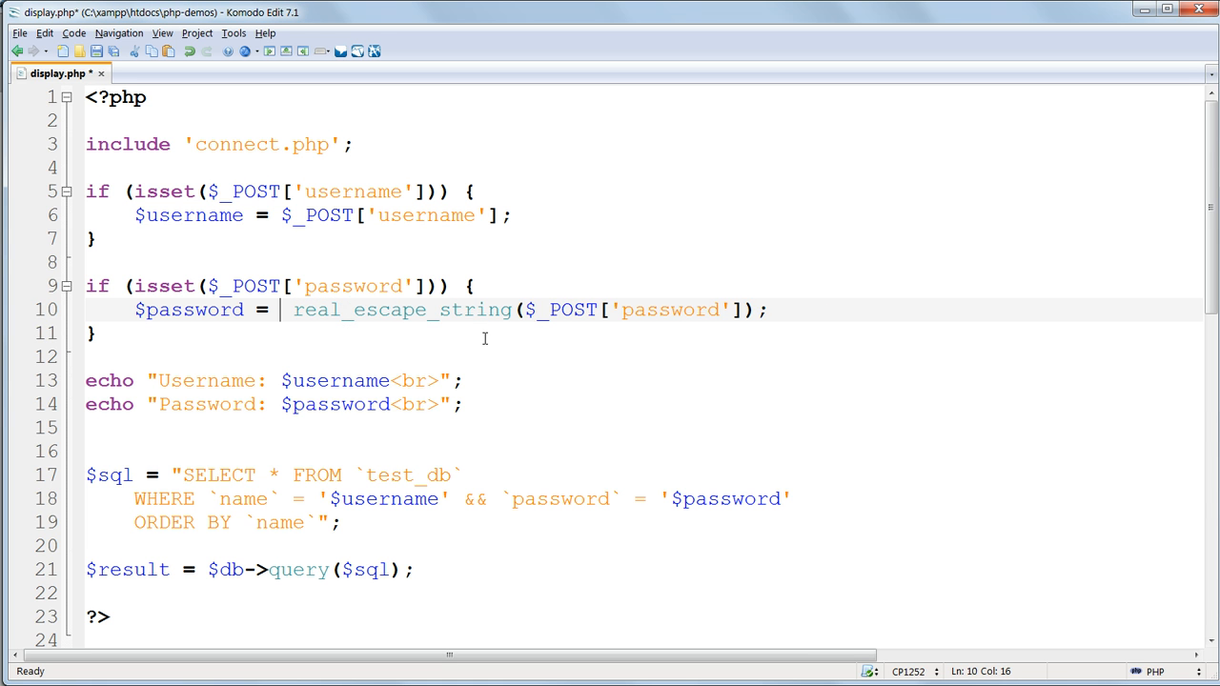
pyautogui.write('$db-')
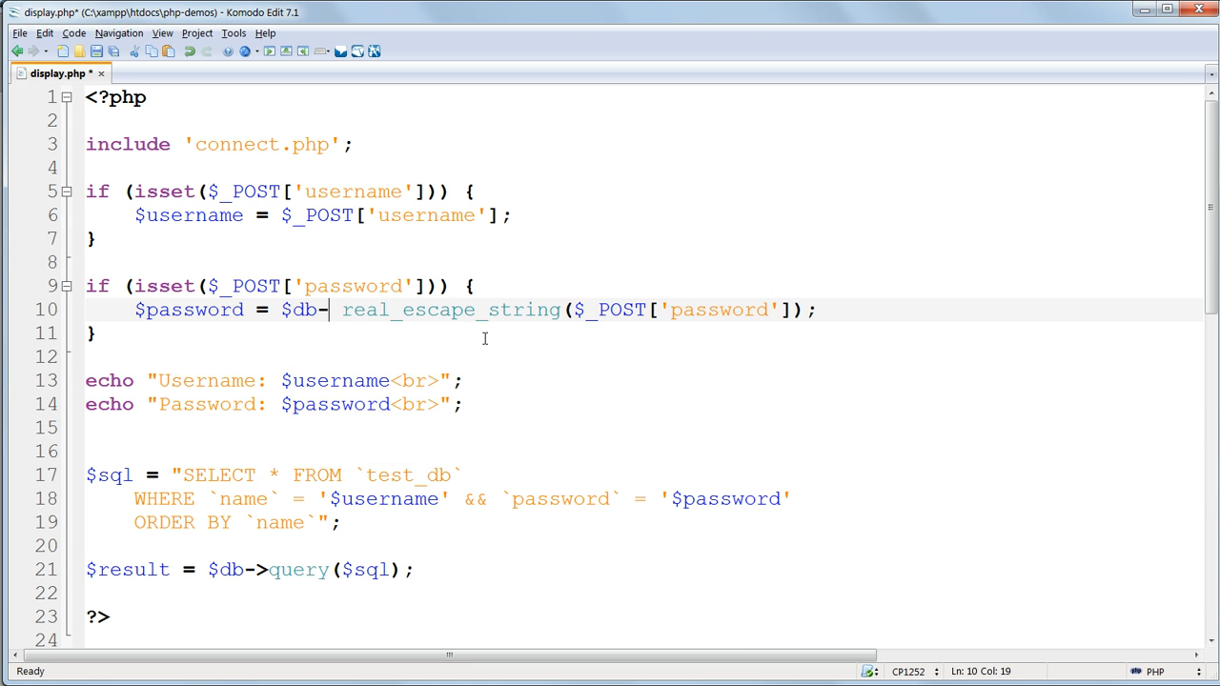
pyautogui.write('>')
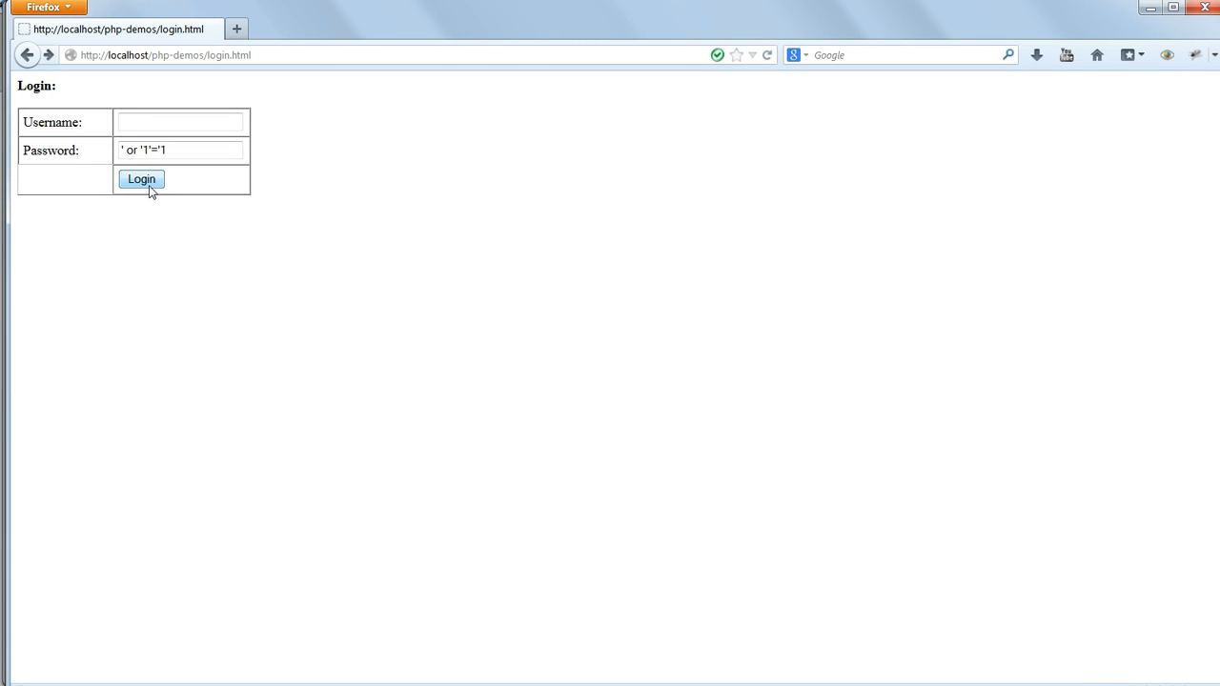
pyautogui.click(141, 180)
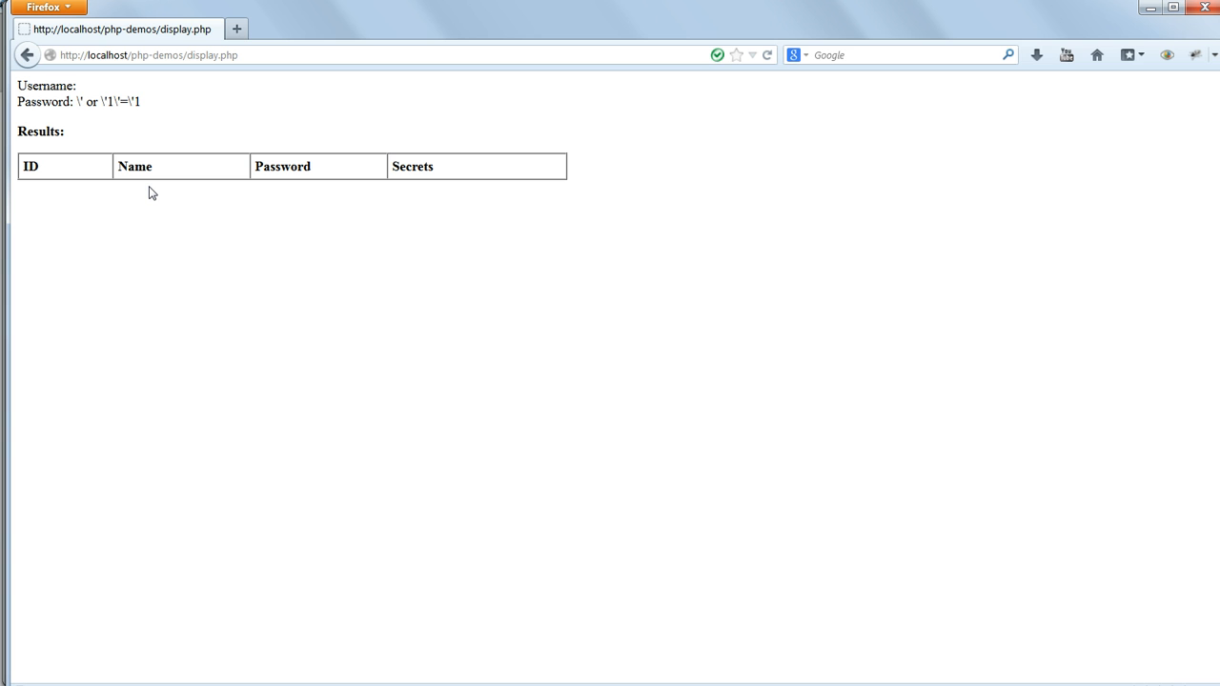